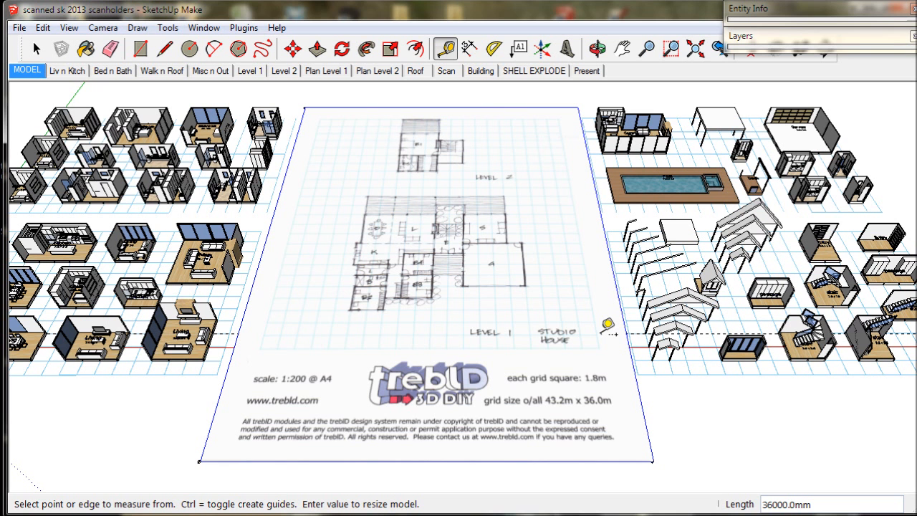
# Step: Enter 36 as the measured length and answer No to resizing the whole model
pyautogui.write('36')
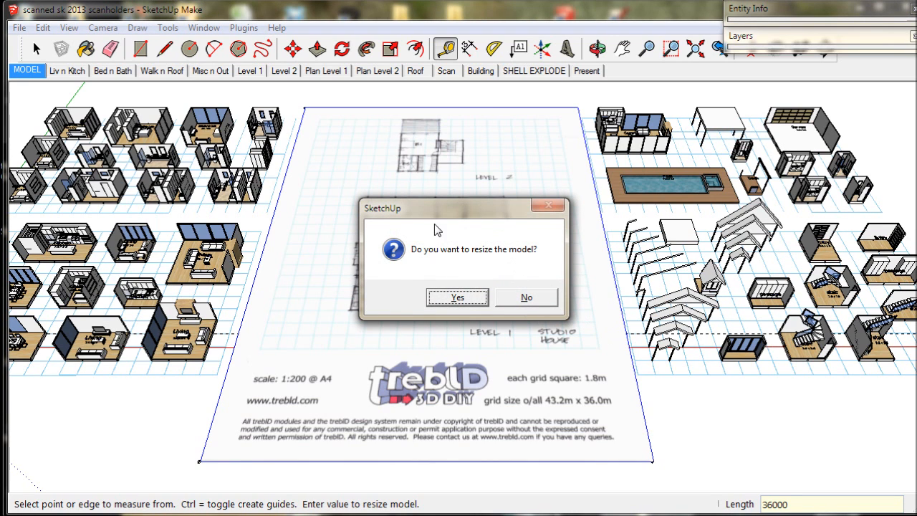
pyautogui.moveTo(423, 275)
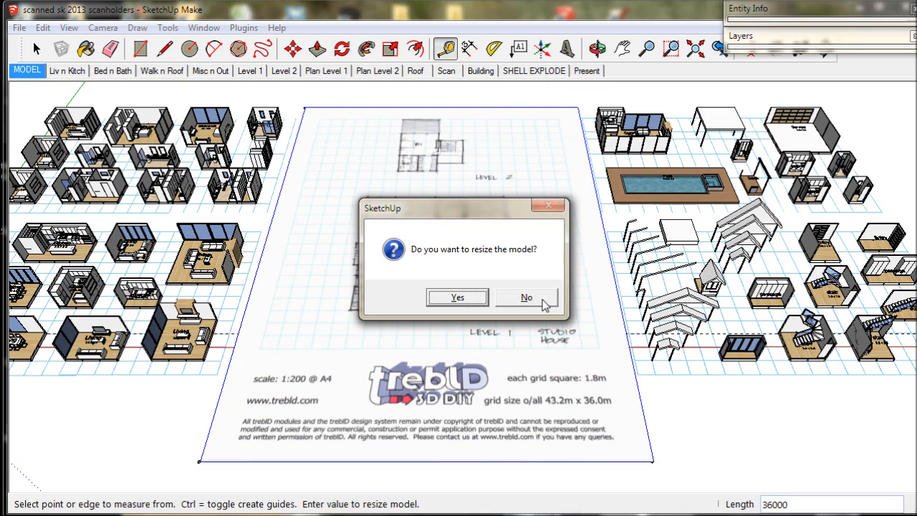
pyautogui.click(527, 297)
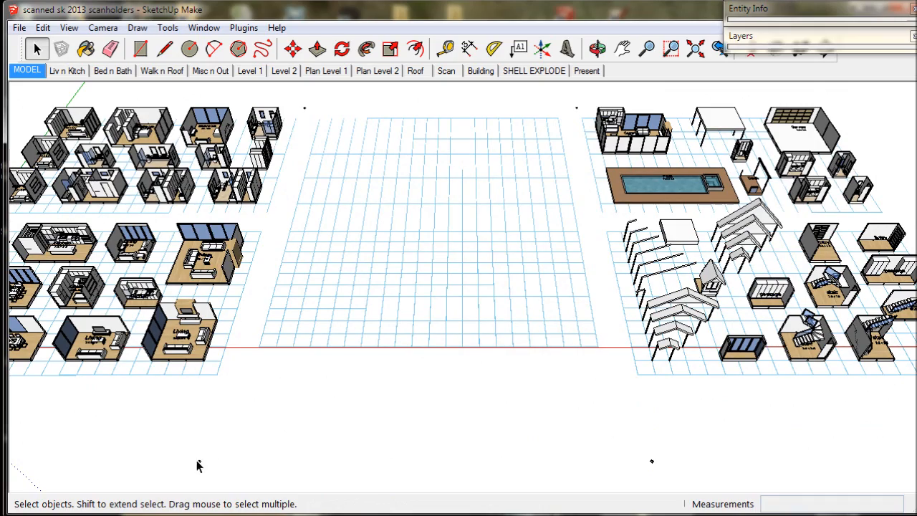
pyautogui.moveTo(301, 153)
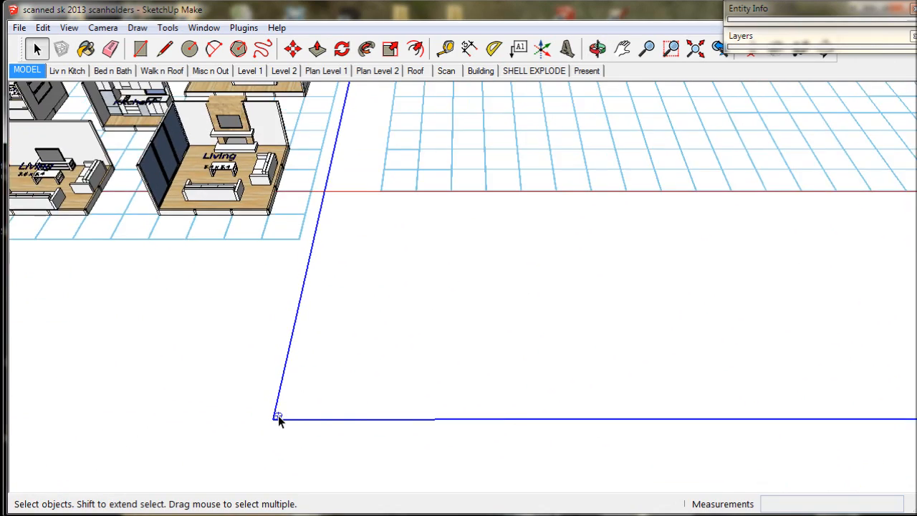
# Step: Zoom to the empty scan holder's bottom-left corner and bring up the File menu
pyautogui.scroll(-3)
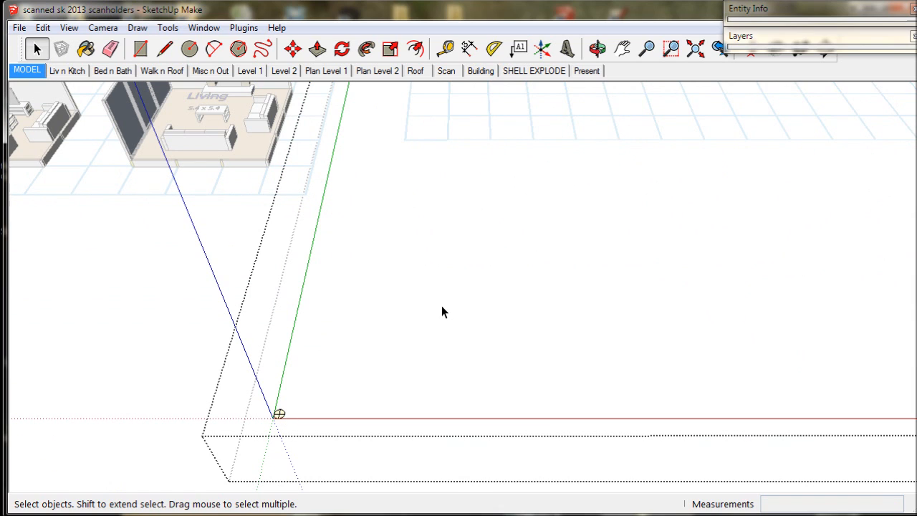
pyautogui.moveTo(361, 272)
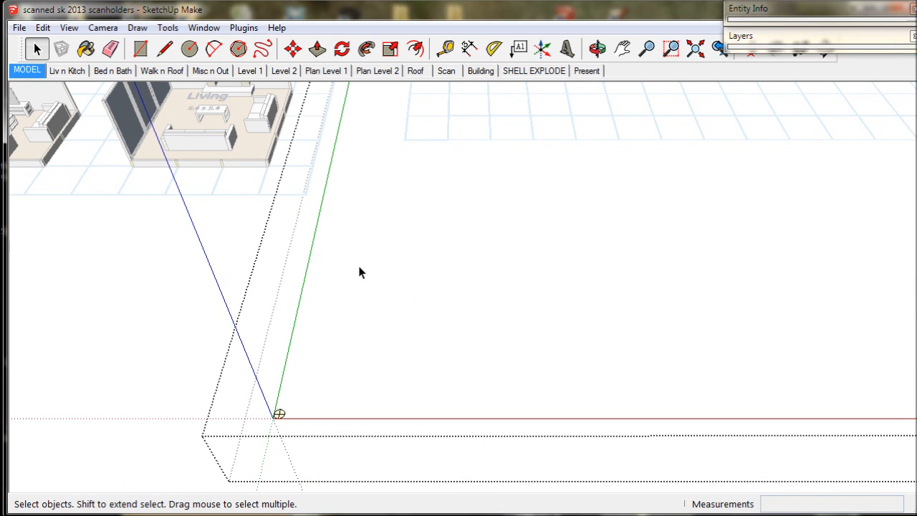
pyautogui.click(20, 27)
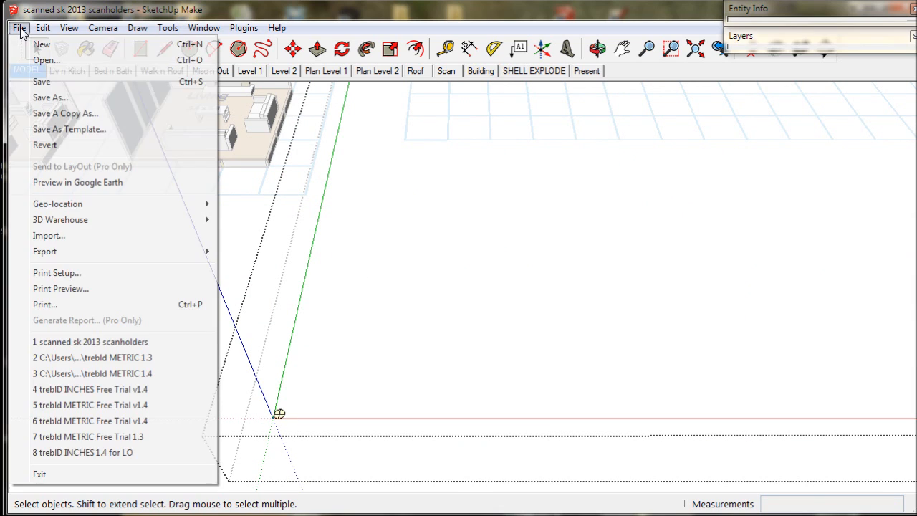
pyautogui.moveTo(48, 235)
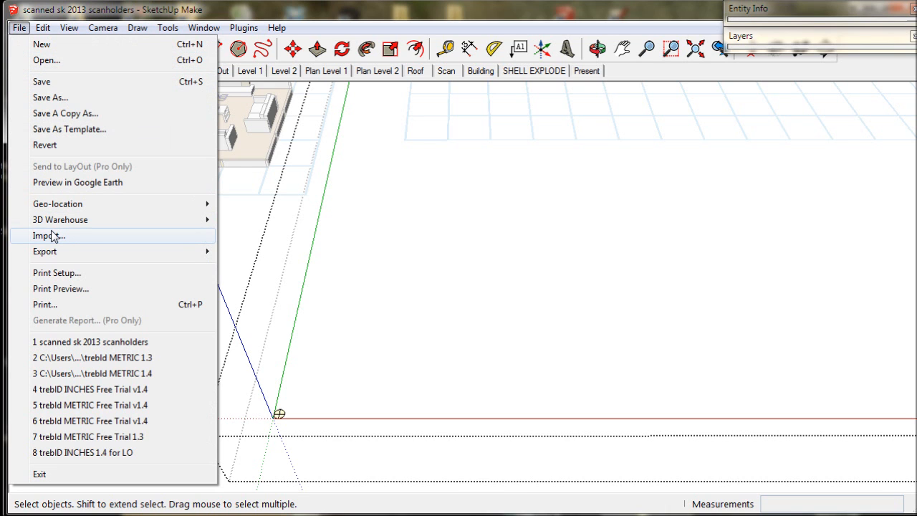
# Step: Import the Studio House 001 JPEG scan from the TrebID video folder
pyautogui.click(49, 235)
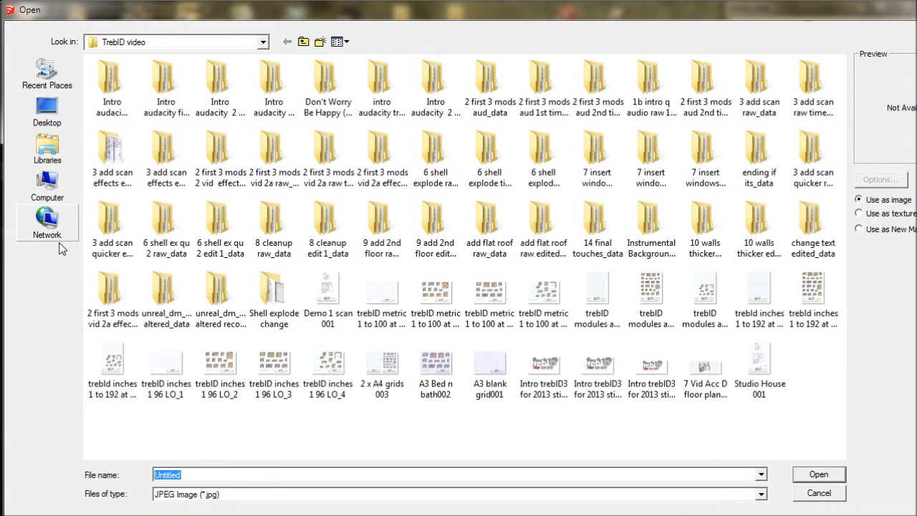
pyautogui.moveTo(759, 366)
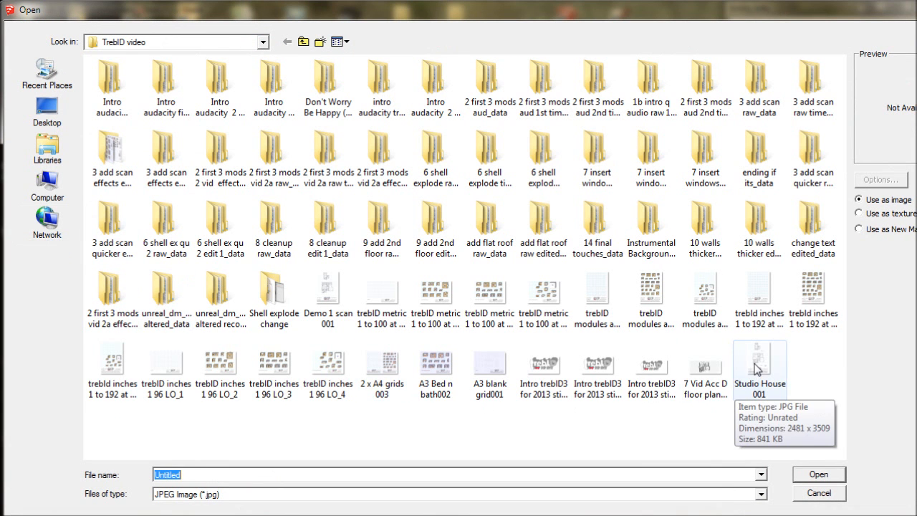
pyautogui.click(760, 370)
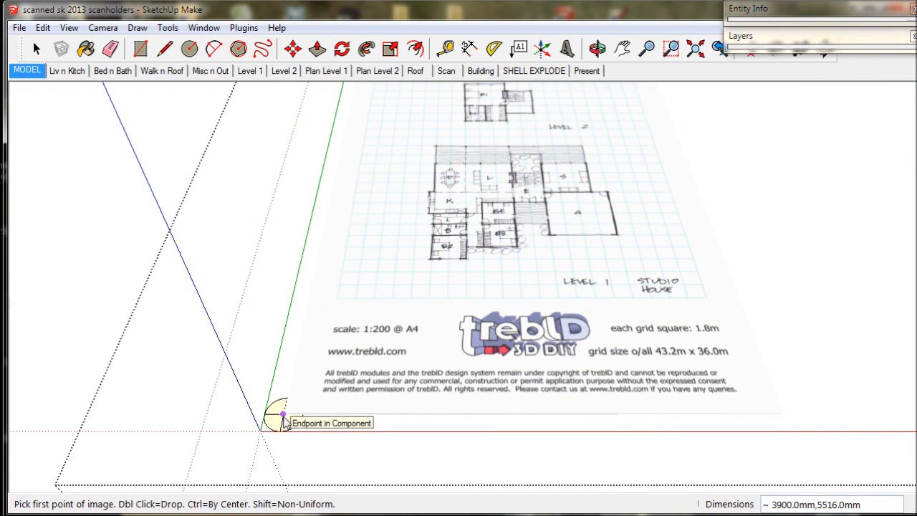
# Step: Anchor the scan image at the holder corner and set its far corner across the grid
pyautogui.click(284, 416)
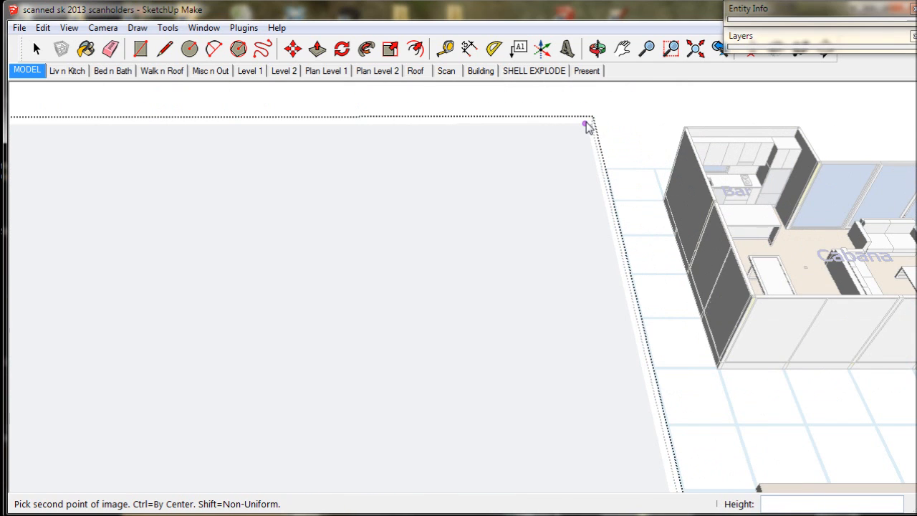
pyautogui.moveTo(585, 126)
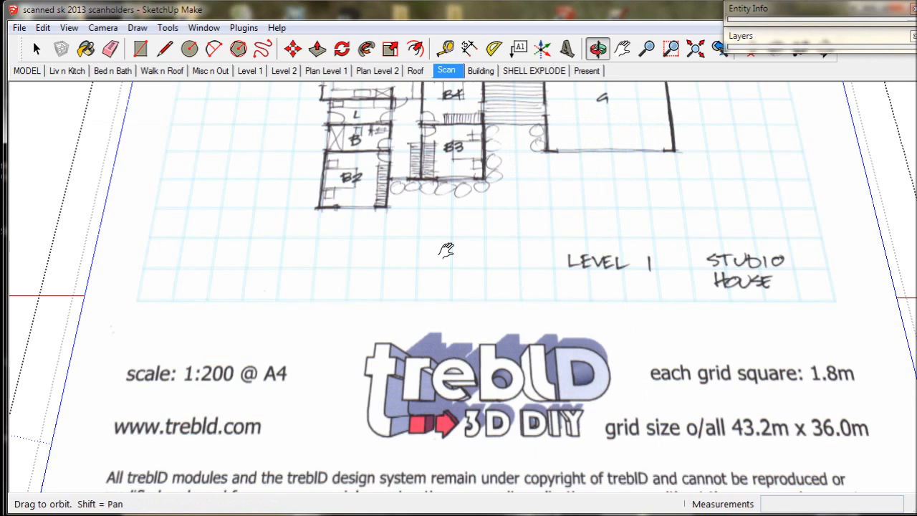
pyautogui.click(37, 49)
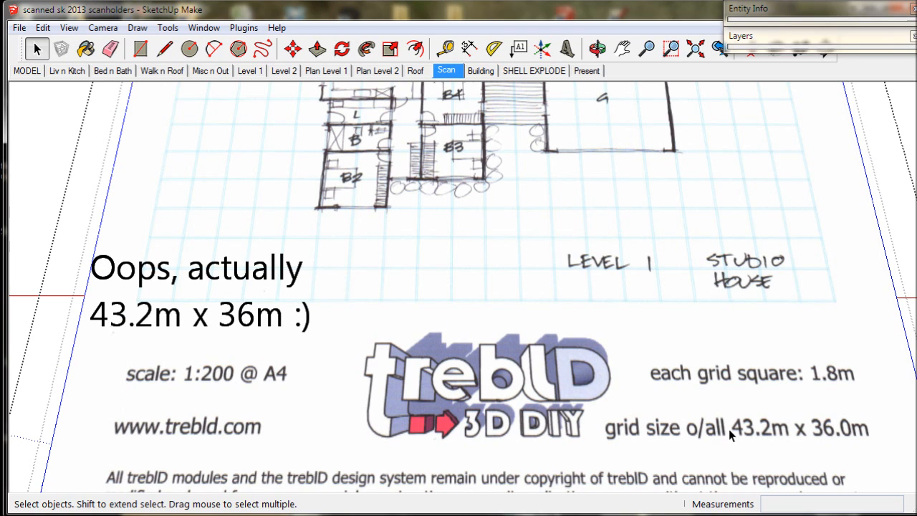
pyautogui.moveTo(814, 432)
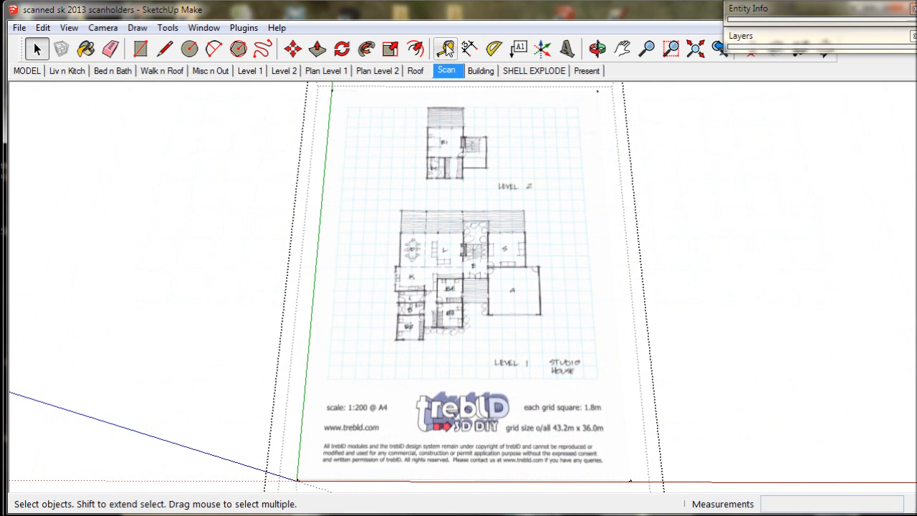
# Step: Tape-measure the grid edge from its corner, enter 36000 and answer Yes to resize the scan holder group
pyautogui.click(446, 49)
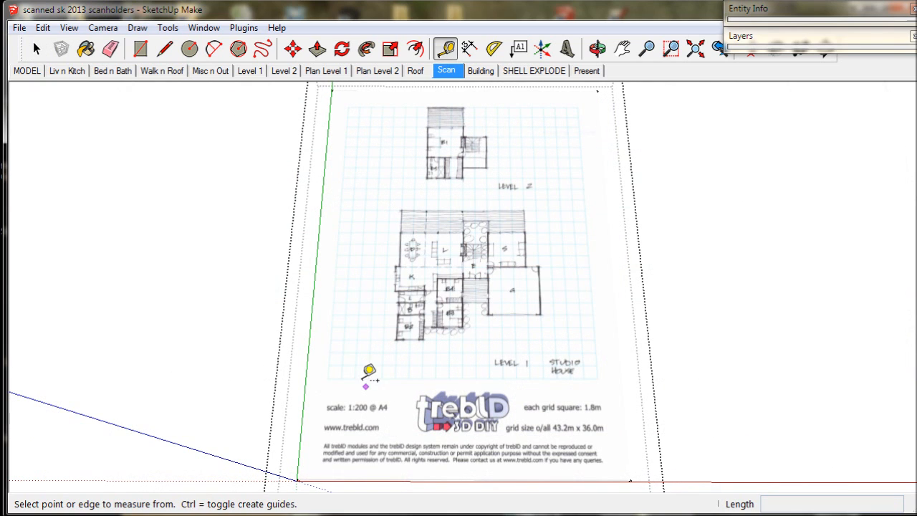
pyautogui.scroll(3)
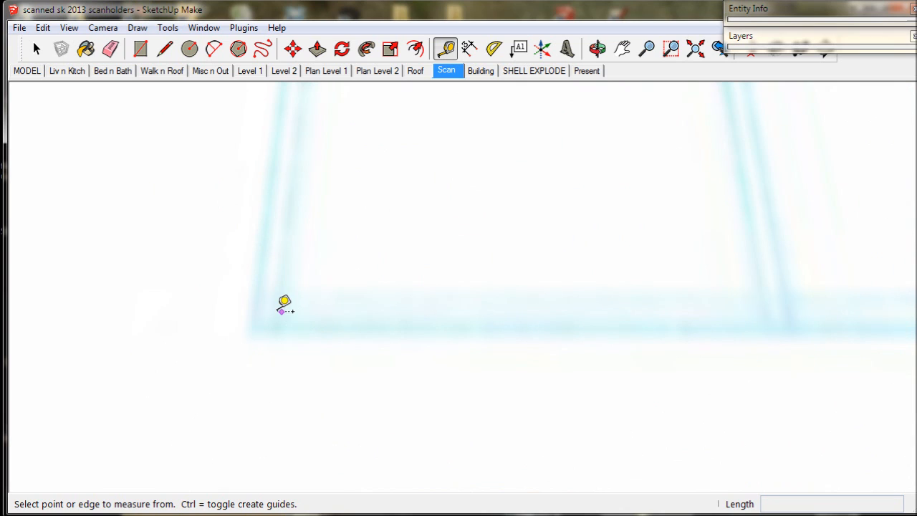
pyautogui.moveTo(278, 304)
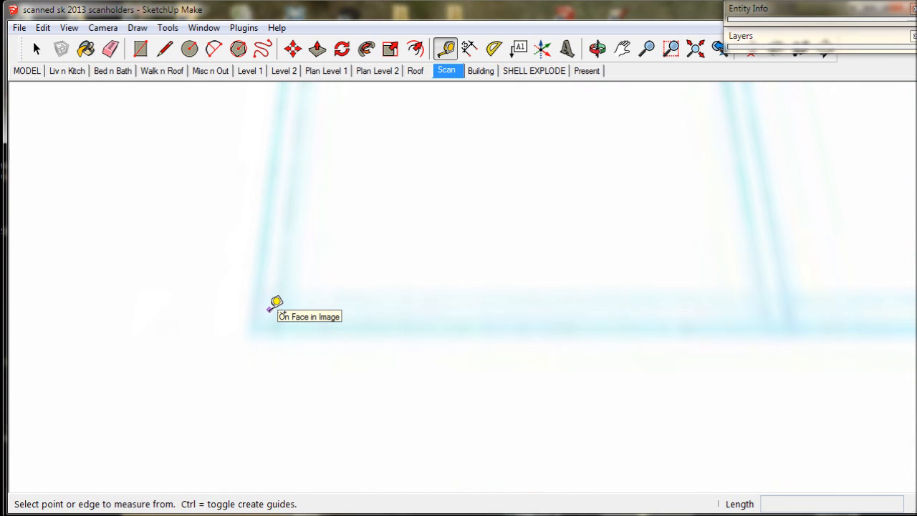
pyautogui.click(275, 304)
pyautogui.write('36000')
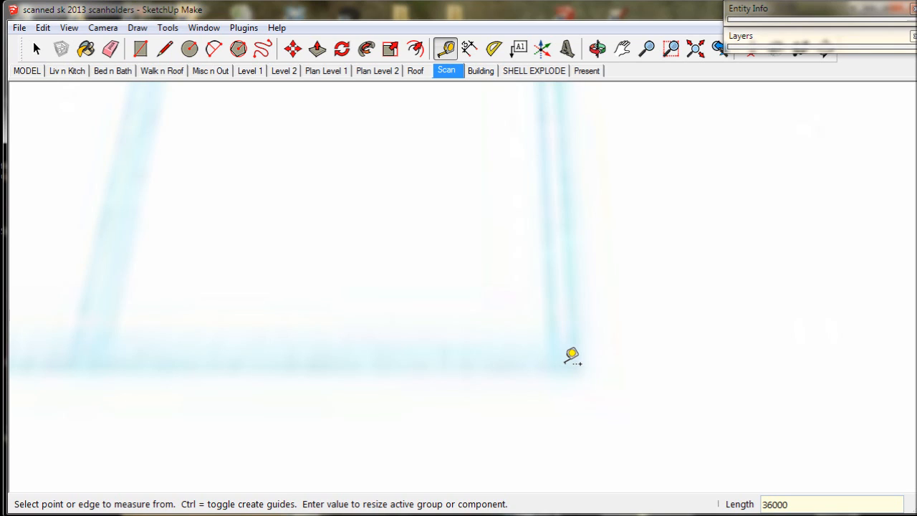
pyautogui.press('Return')
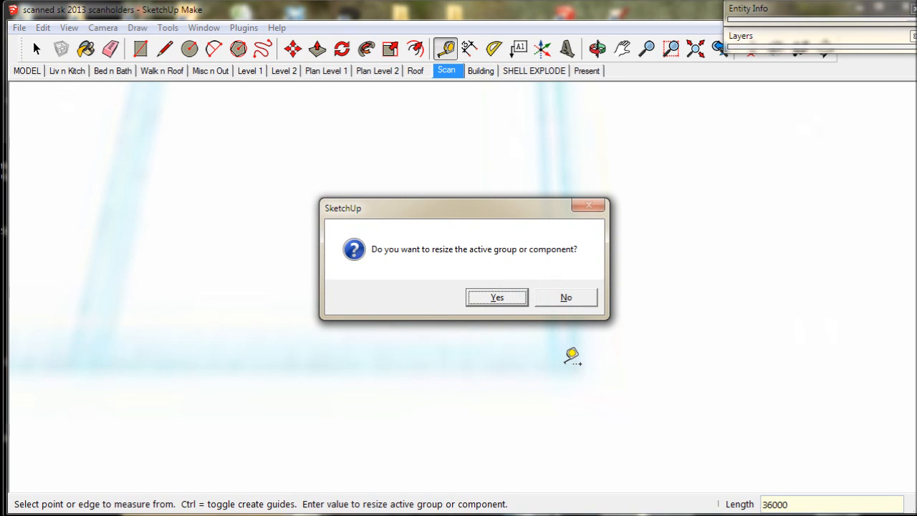
pyautogui.moveTo(556, 367)
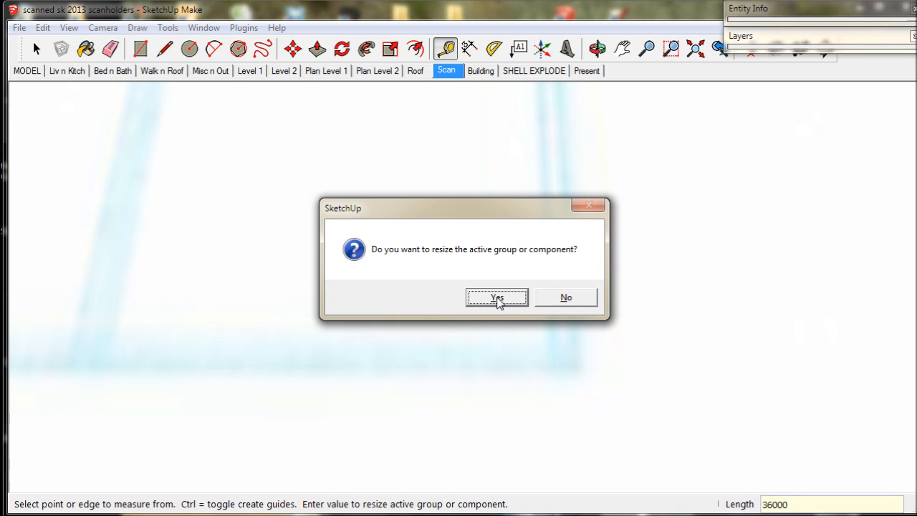
pyautogui.click(497, 296)
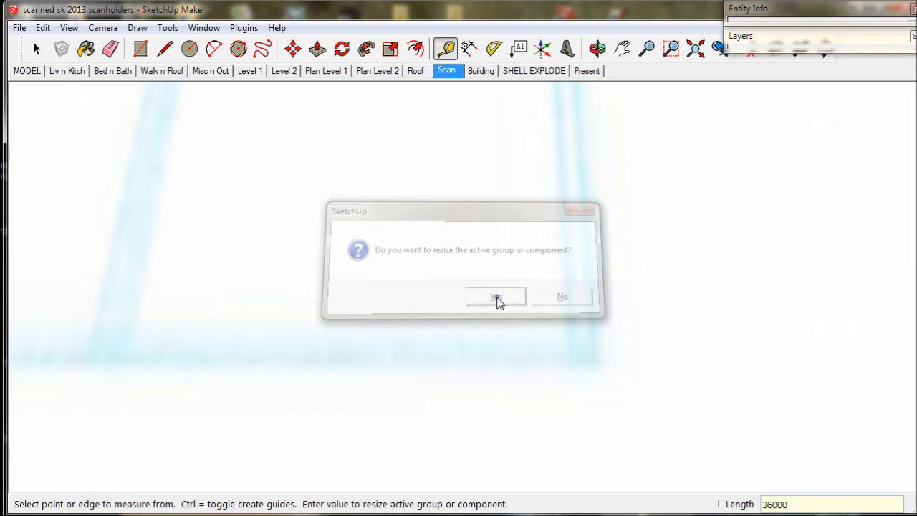
pyautogui.click(496, 296)
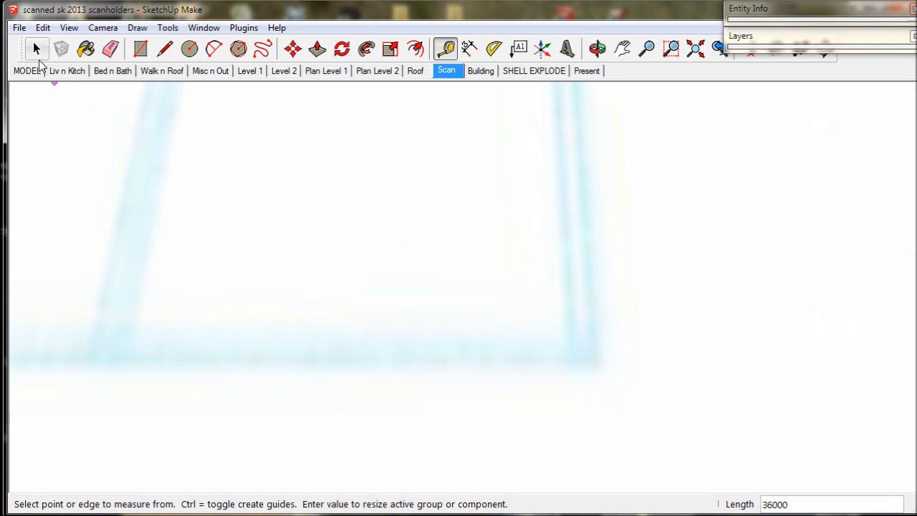
pyautogui.click(37, 49)
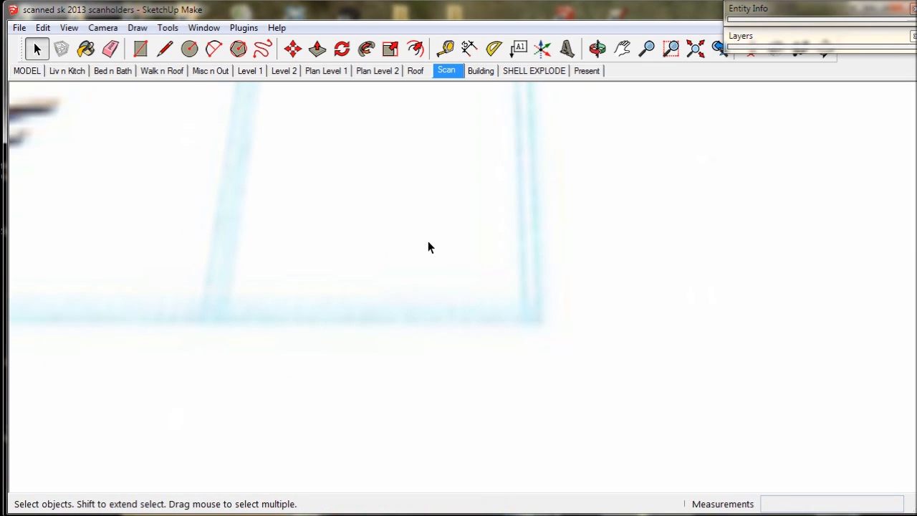
pyautogui.click(444, 49)
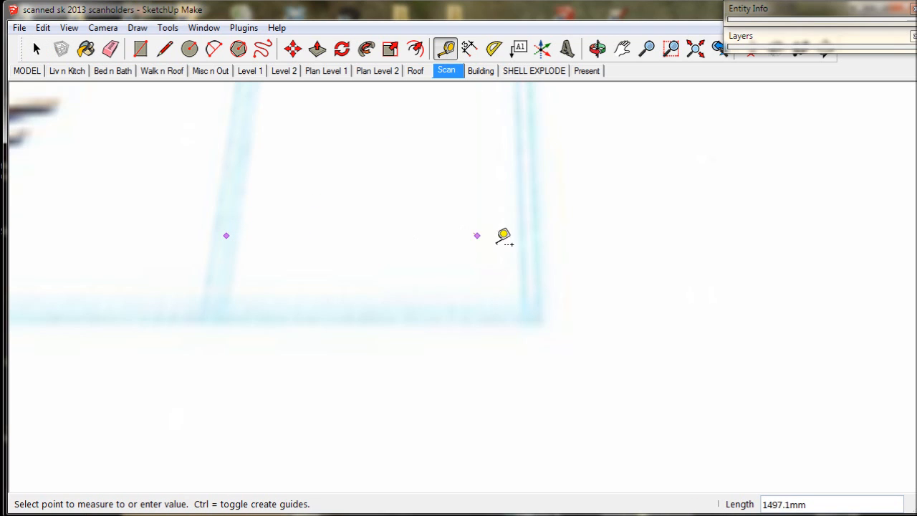
pyautogui.moveTo(533, 232)
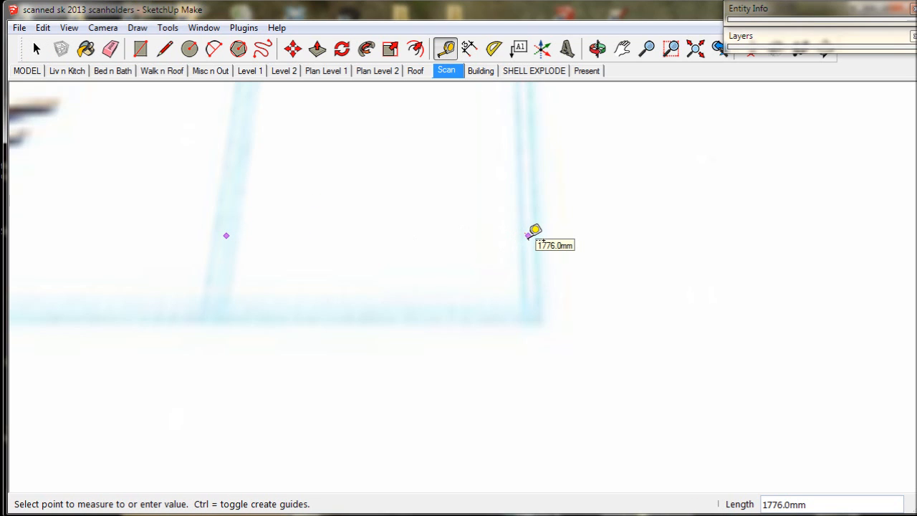
pyautogui.moveTo(536, 231)
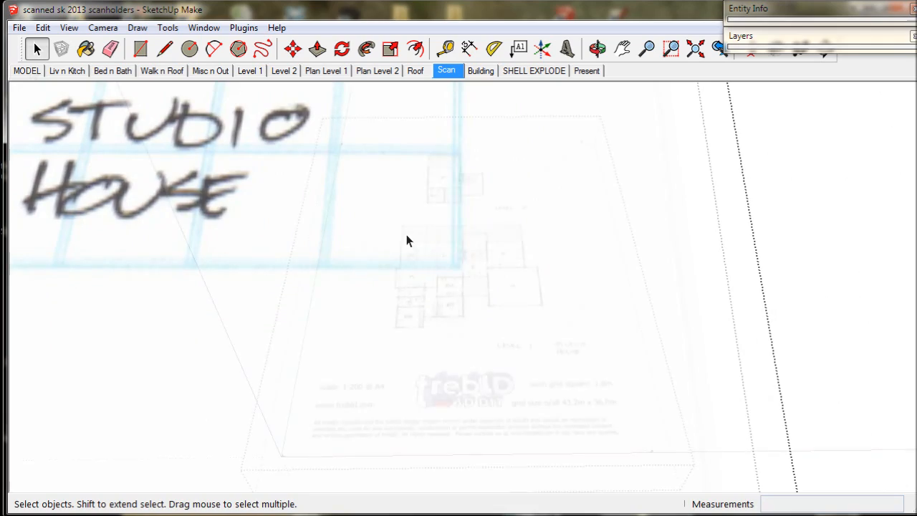
# Step: Orbit along the scan and move the grid's outer corner onto the red axis
pyautogui.click(28, 70)
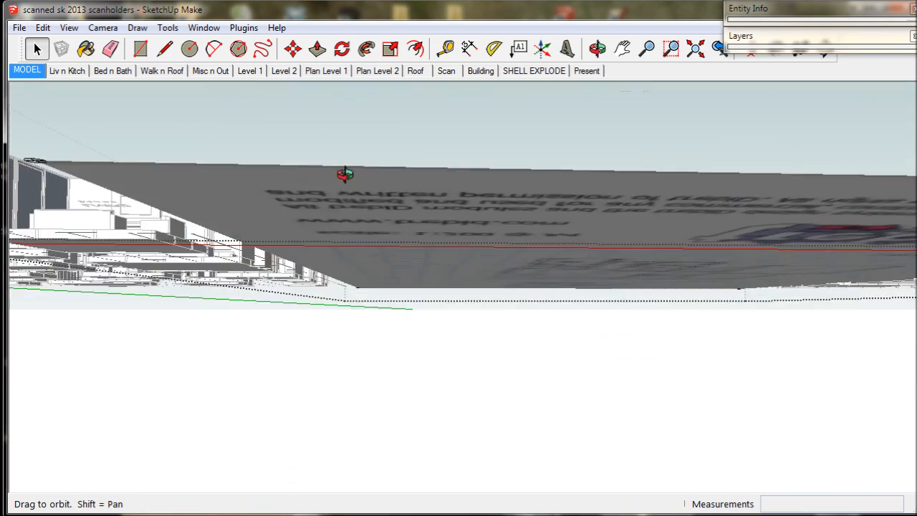
pyautogui.moveTo(345, 175); pyautogui.dragTo(342, 223)
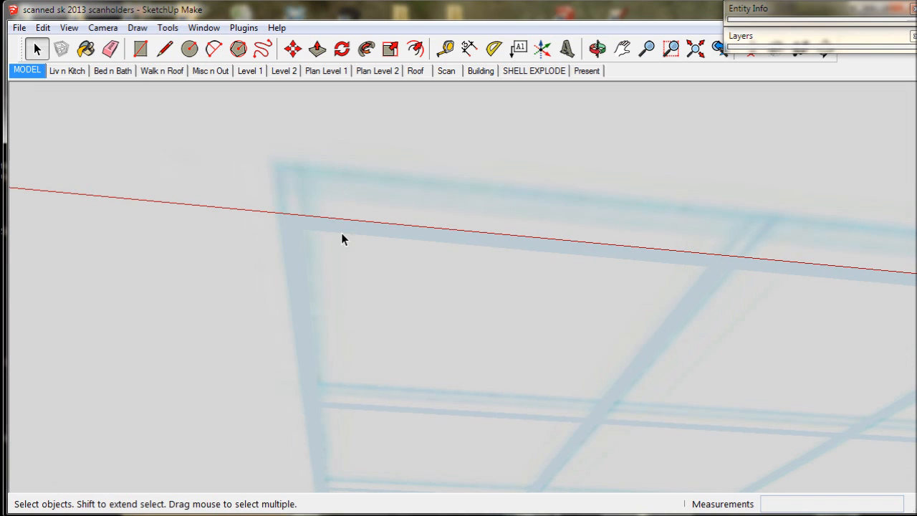
pyautogui.moveTo(302, 236)
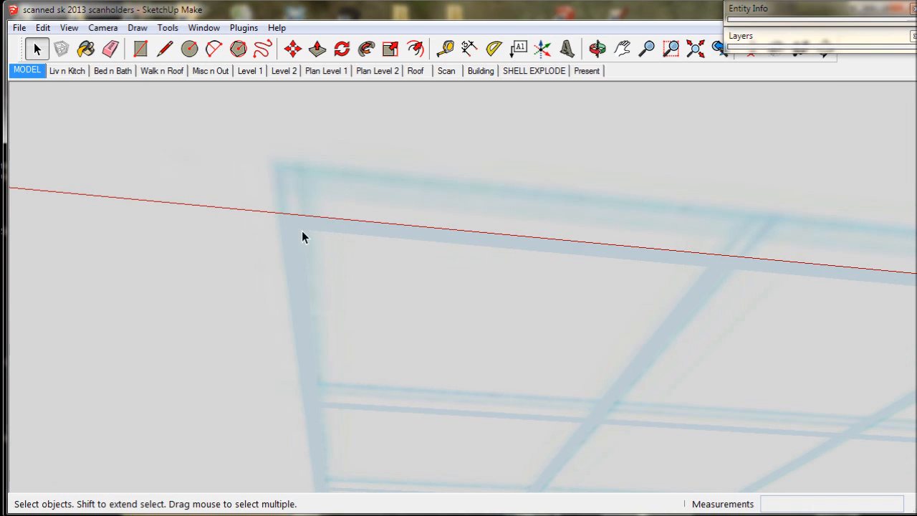
pyautogui.moveTo(341, 189)
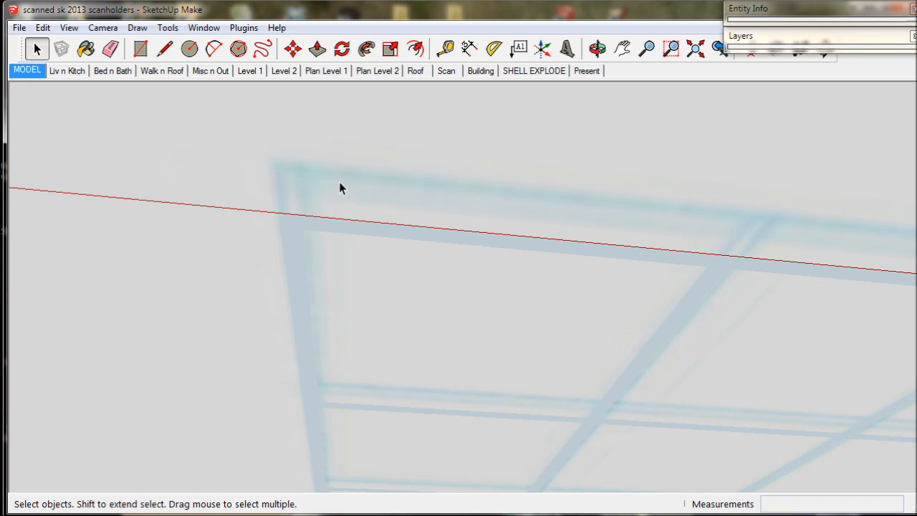
pyautogui.moveTo(330, 180)
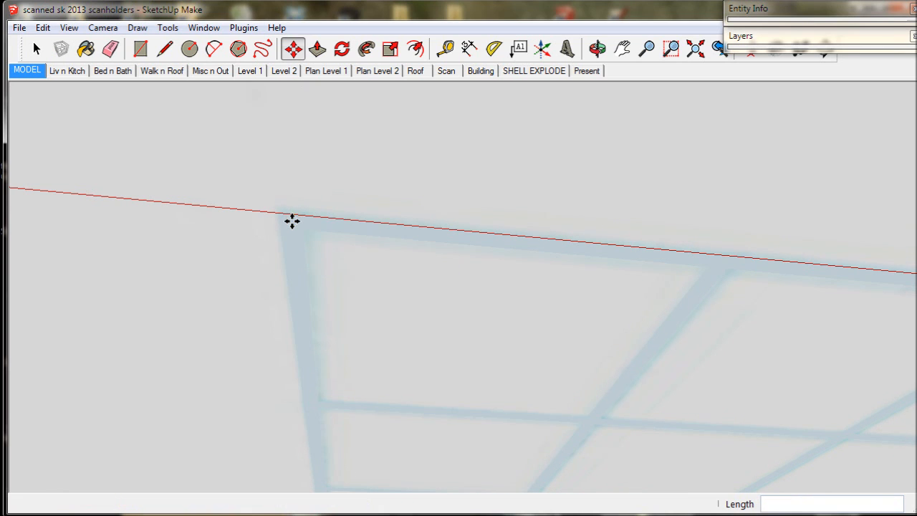
pyautogui.click(596, 49)
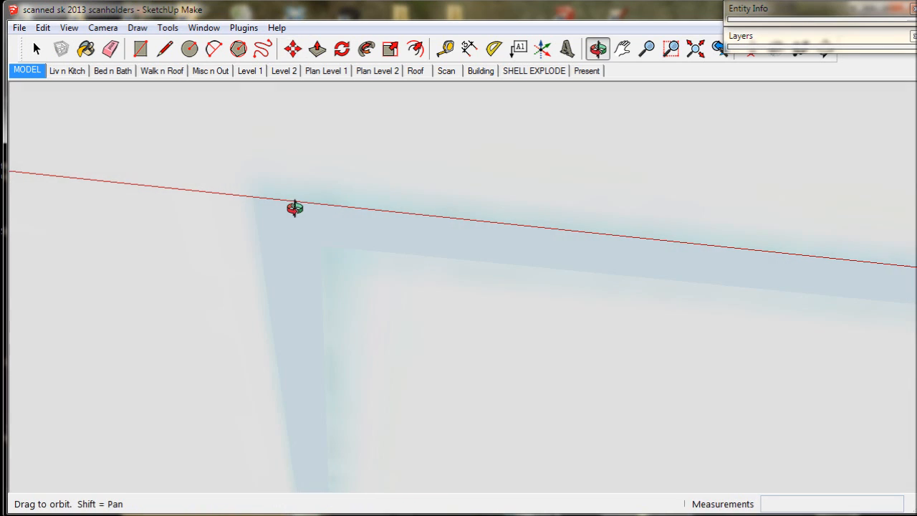
pyautogui.click(292, 48)
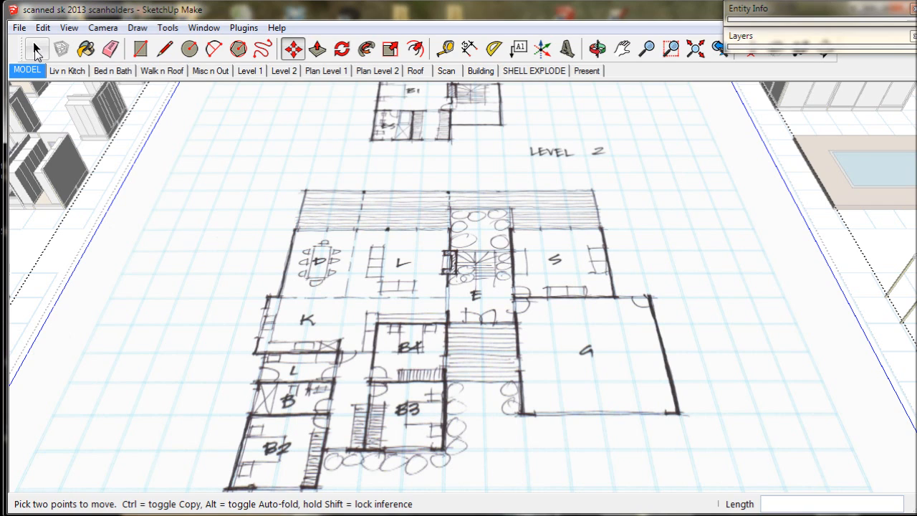
# Step: Select the scan holder group and Explode it from the context menu
pyautogui.click(38, 49)
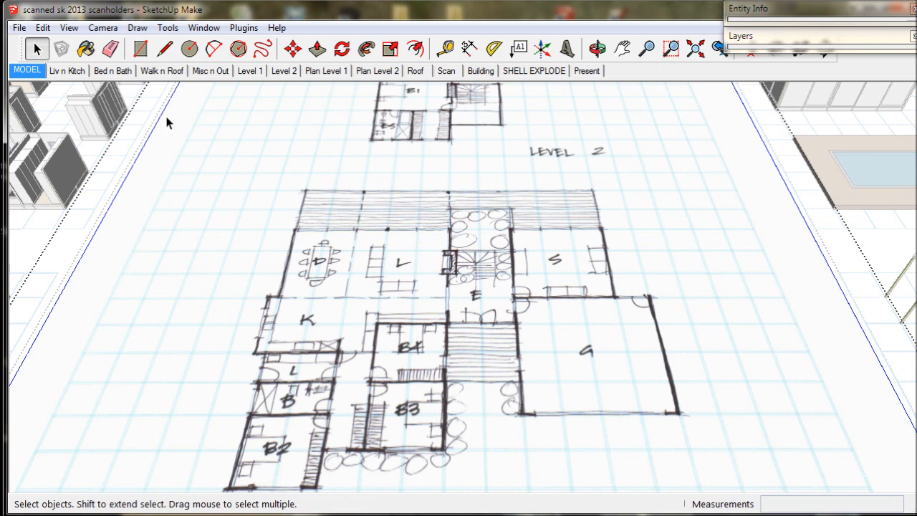
pyautogui.moveTo(347, 172)
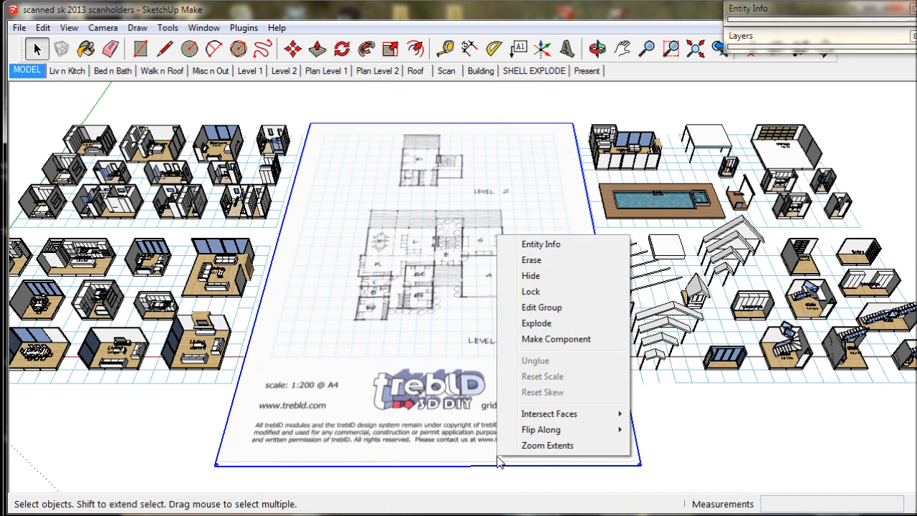
pyautogui.moveTo(536, 324)
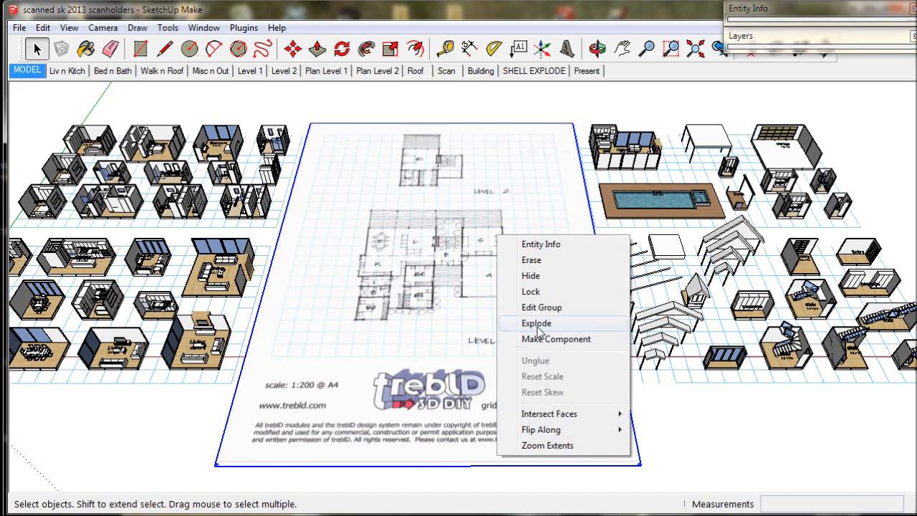
pyautogui.click(536, 324)
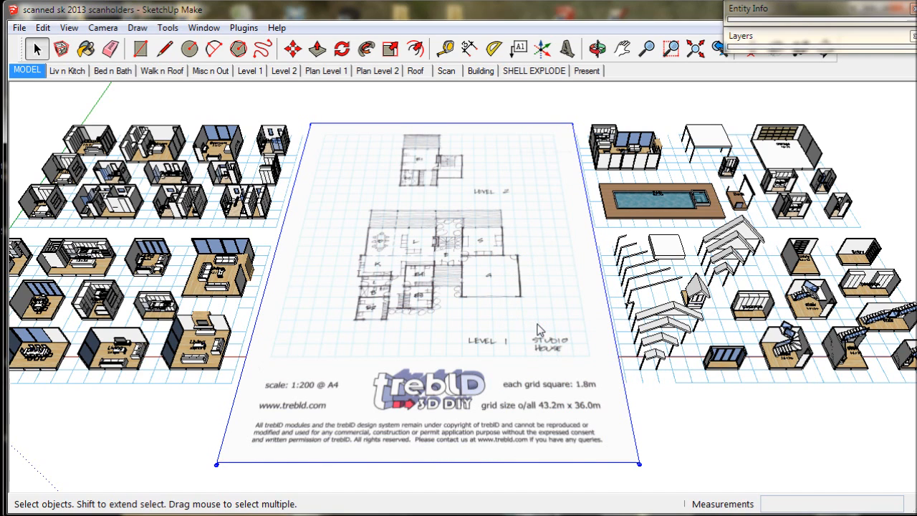
pyautogui.moveTo(685, 410)
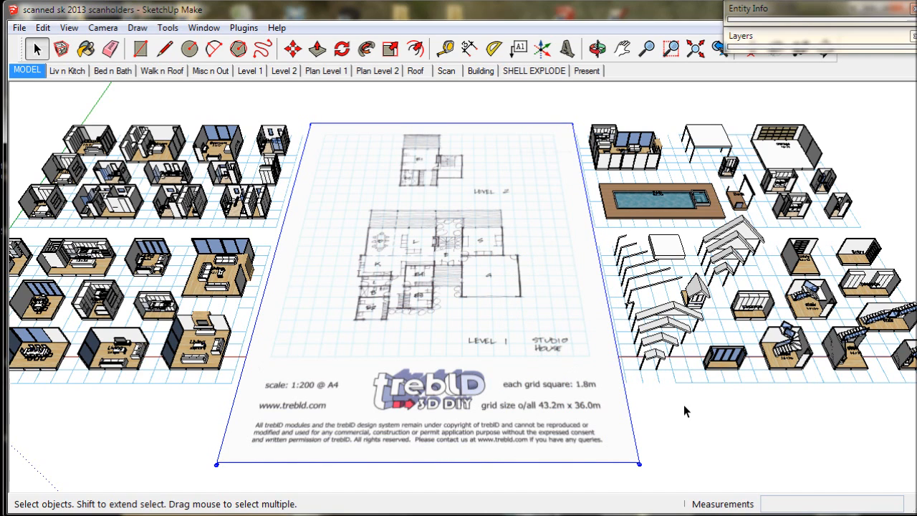